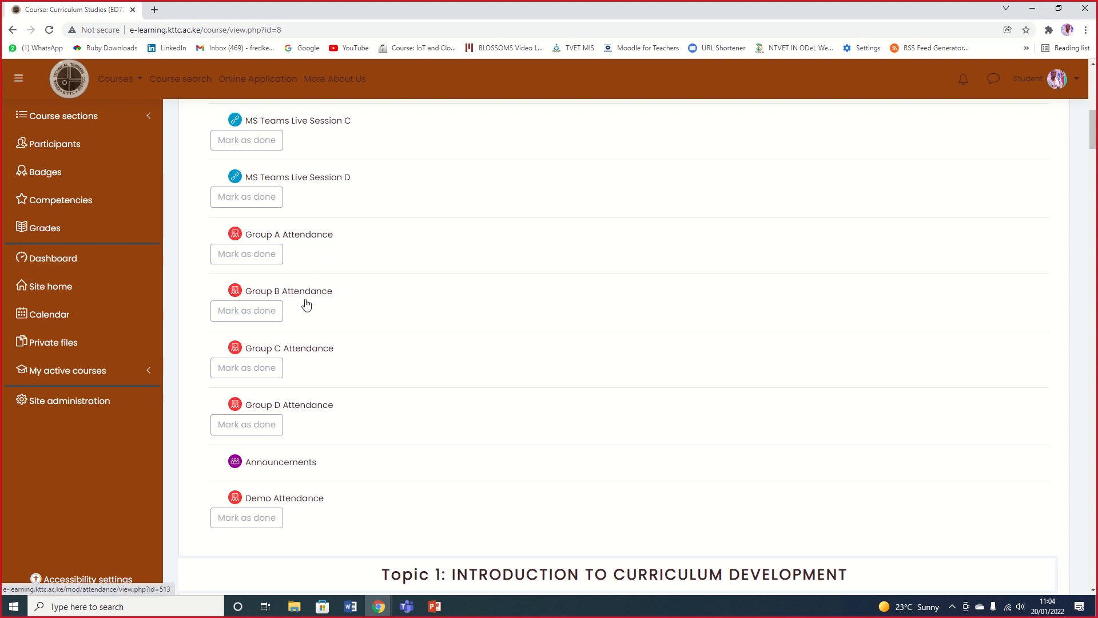
Open the Demo Attendance activity from the Curriculum Studies course page
scroll("down", 3)
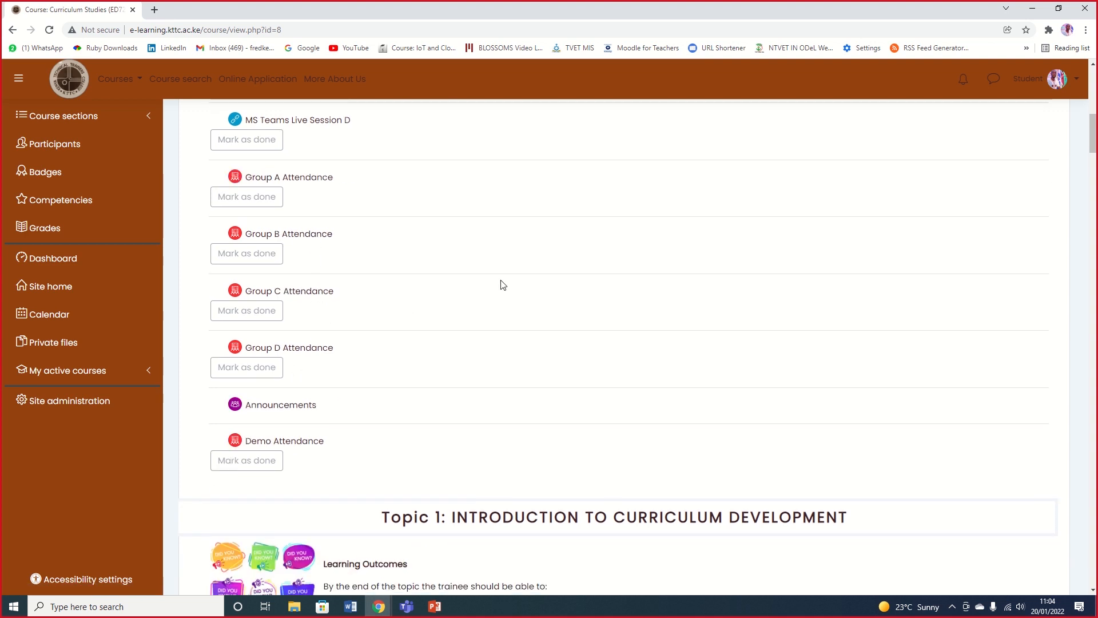
mouse_move(283, 440)
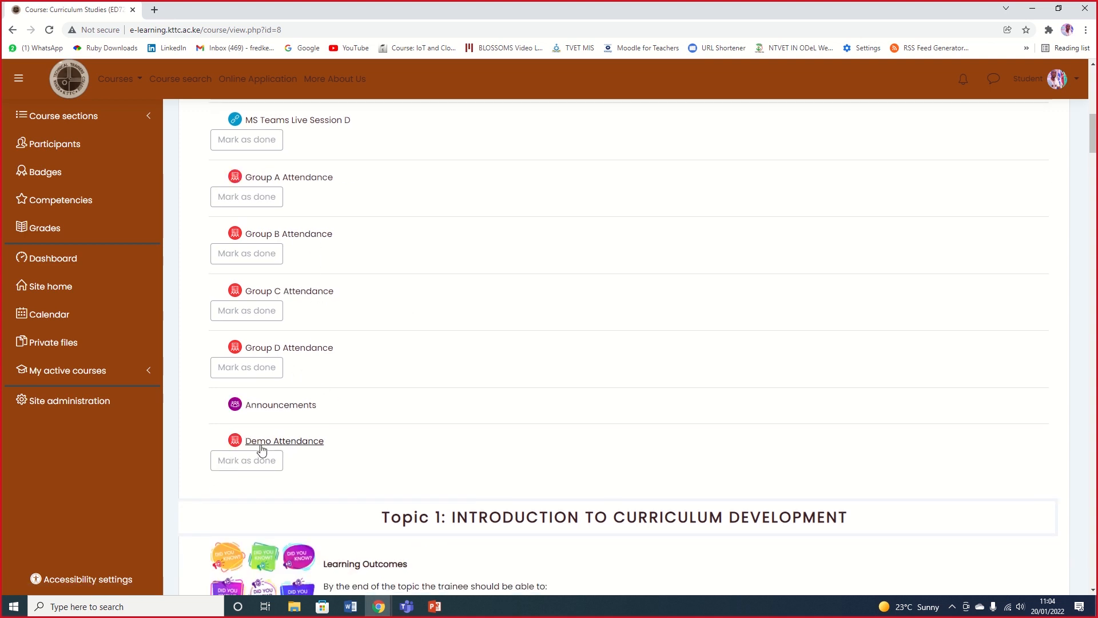
left_click(284, 440)
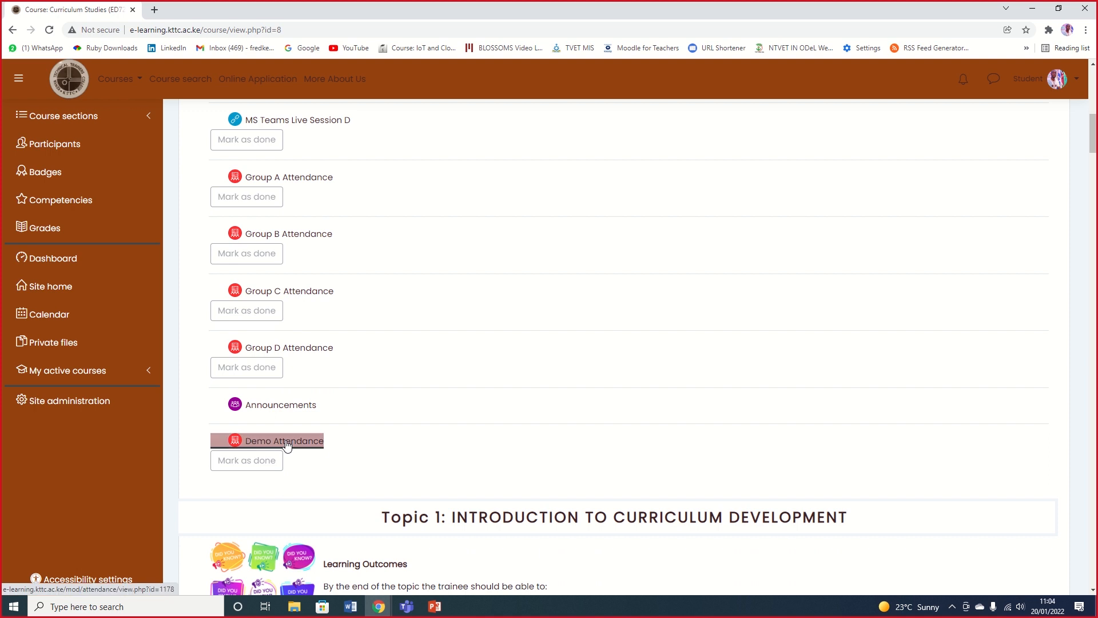
left_click(283, 440)
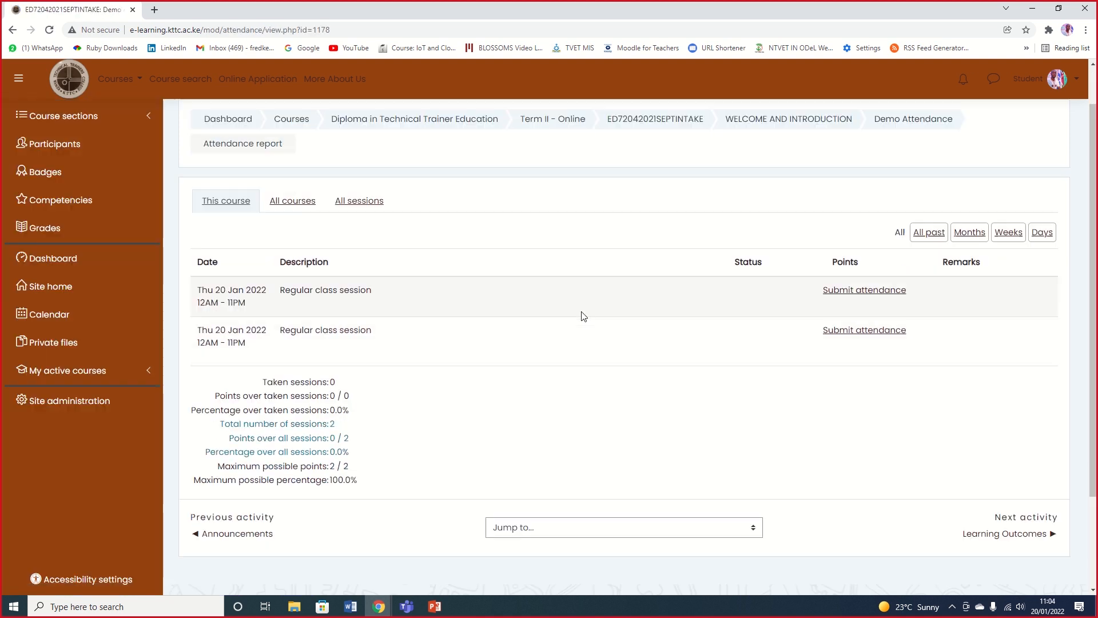
scroll("down", 3)
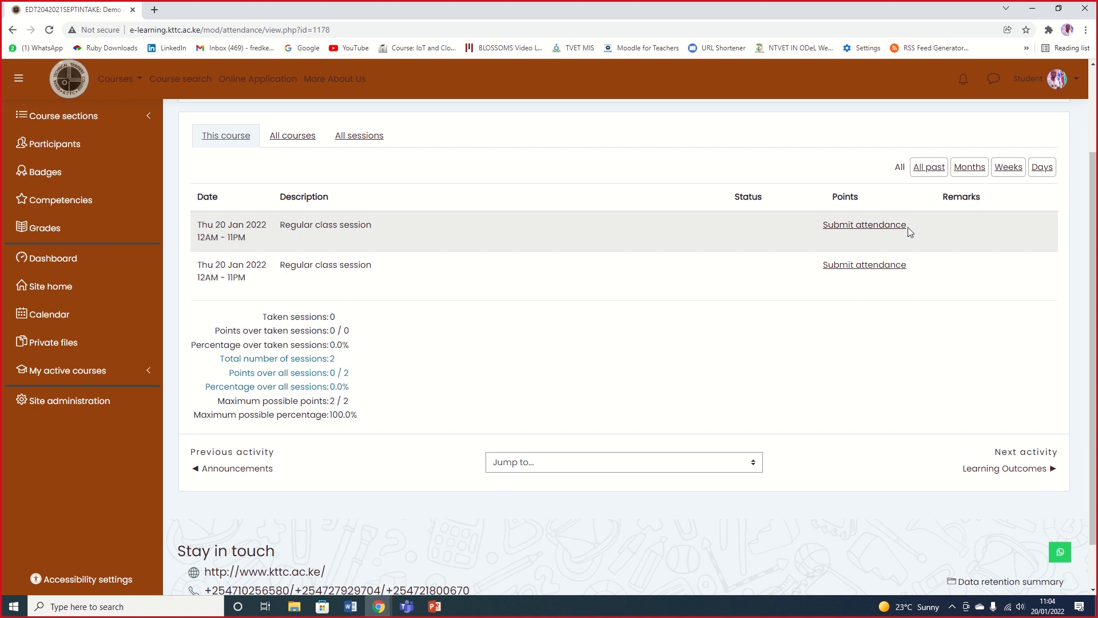
mouse_move(865, 224)
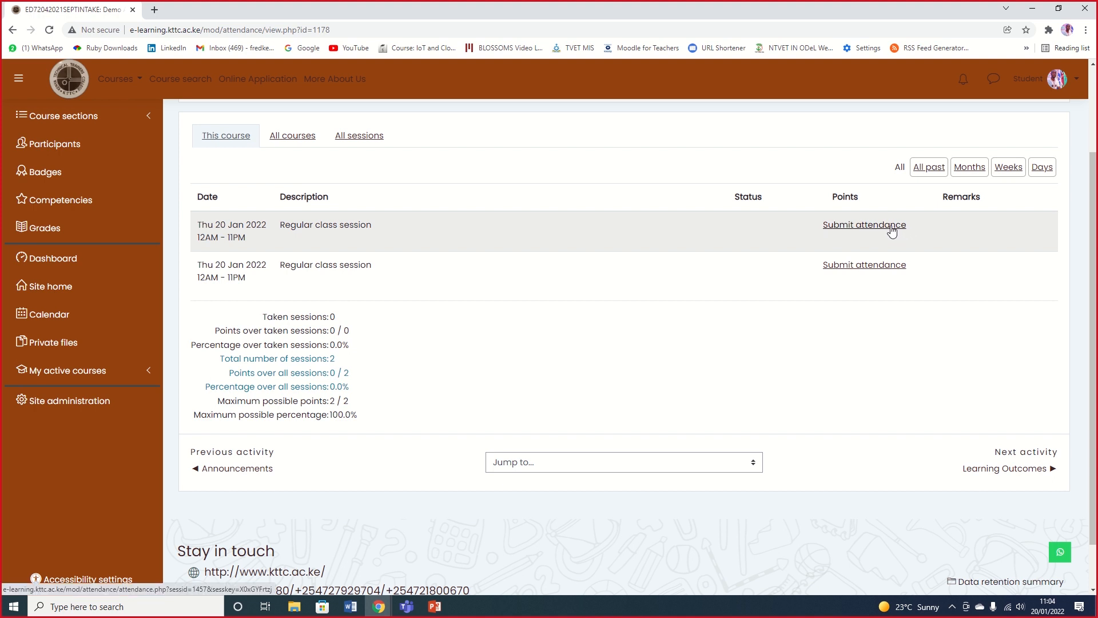
mouse_move(844, 243)
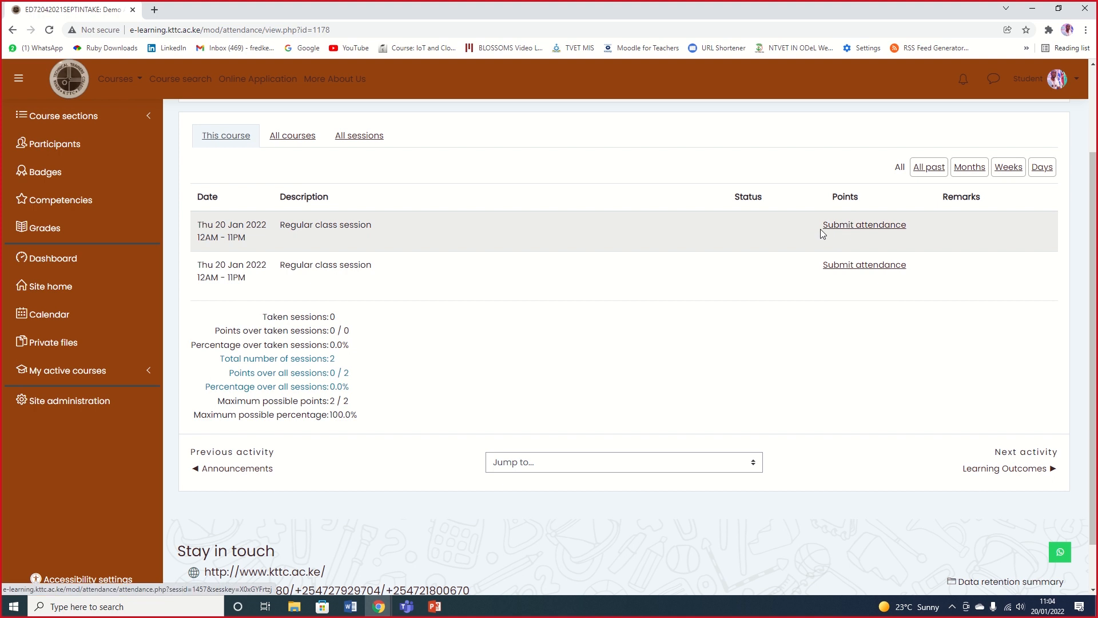
mouse_move(861, 228)
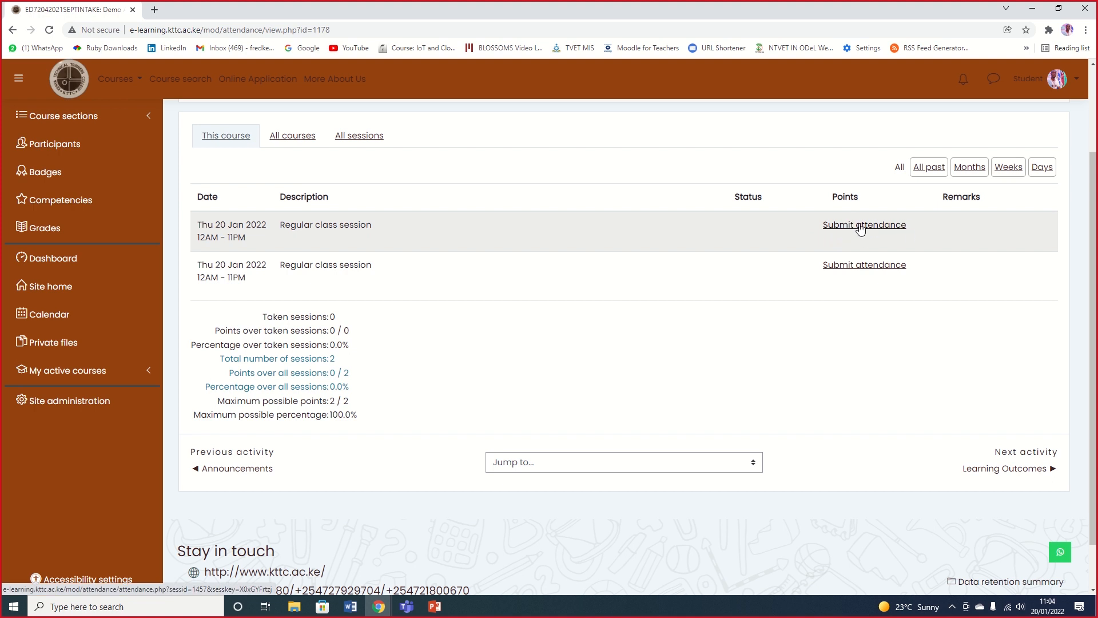
mouse_move(205, 249)
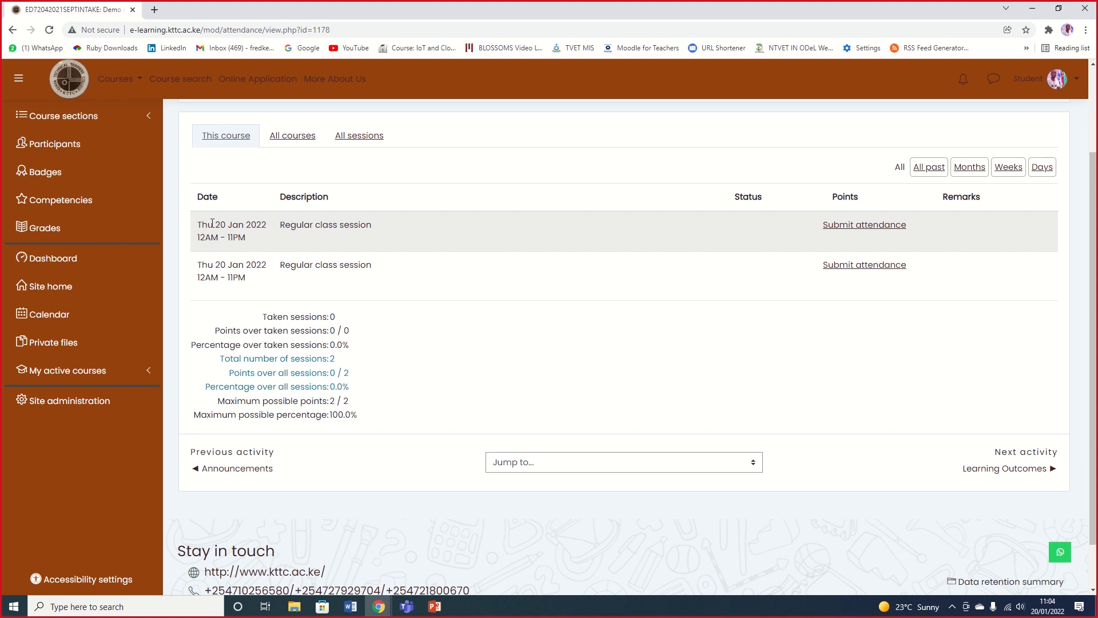
mouse_move(220, 226)
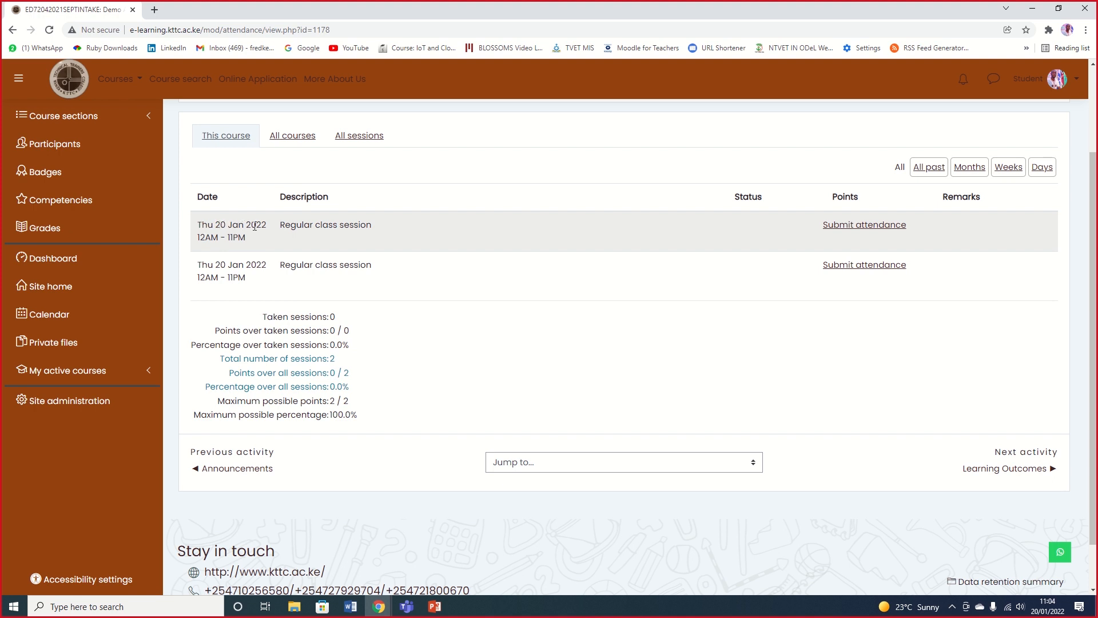
mouse_move(231, 237)
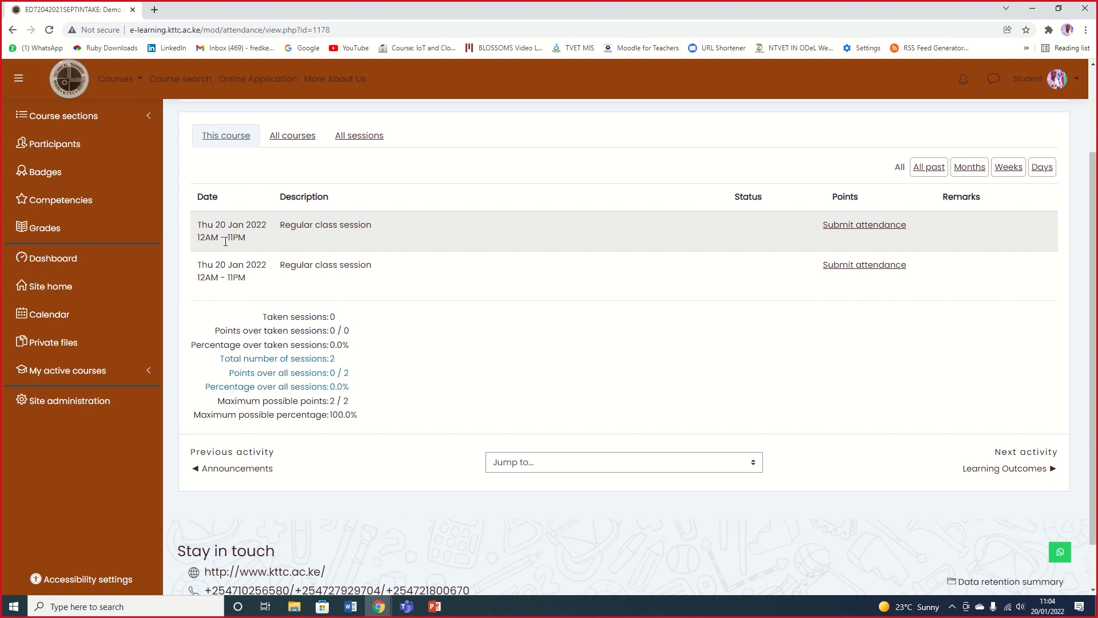
mouse_move(294, 251)
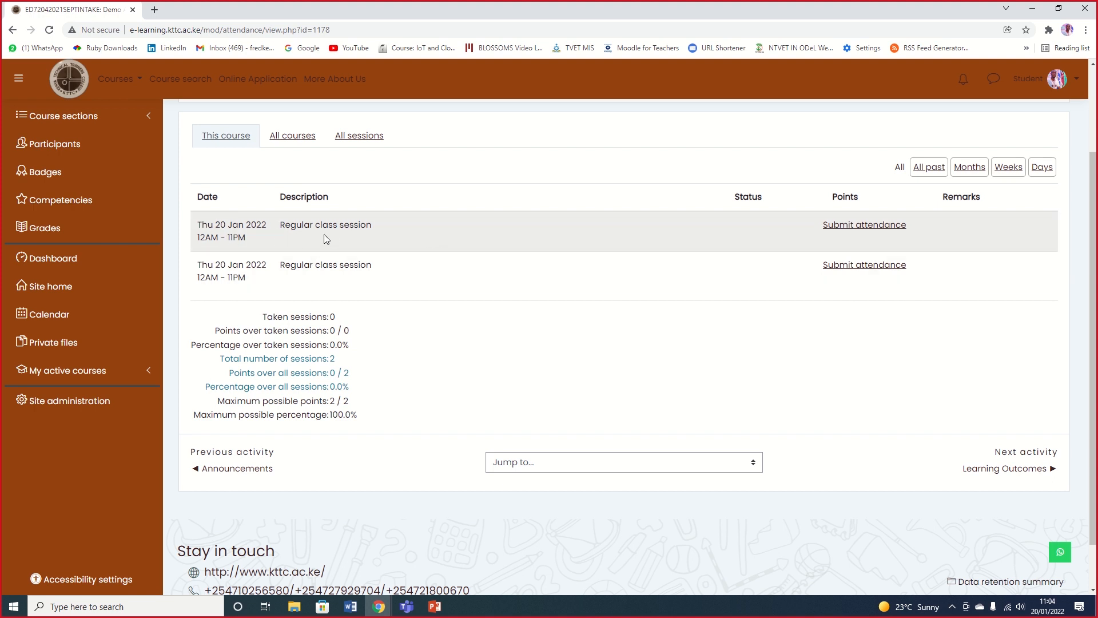
mouse_move(865, 226)
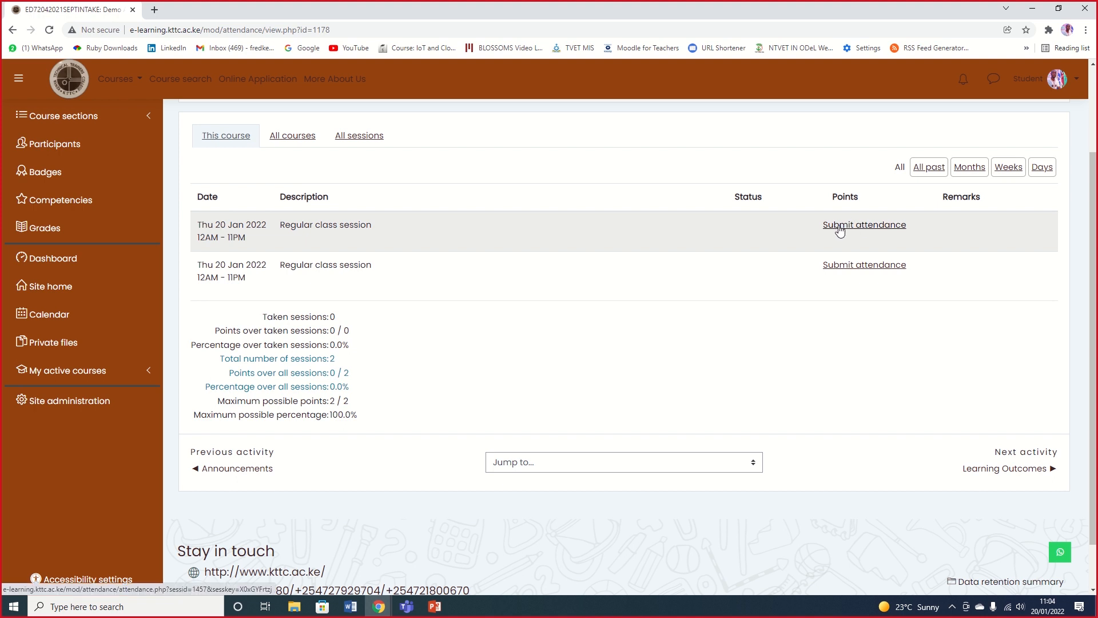
Record yourself as Present for the first 20 January 2022 session and save it
left_click(864, 225)
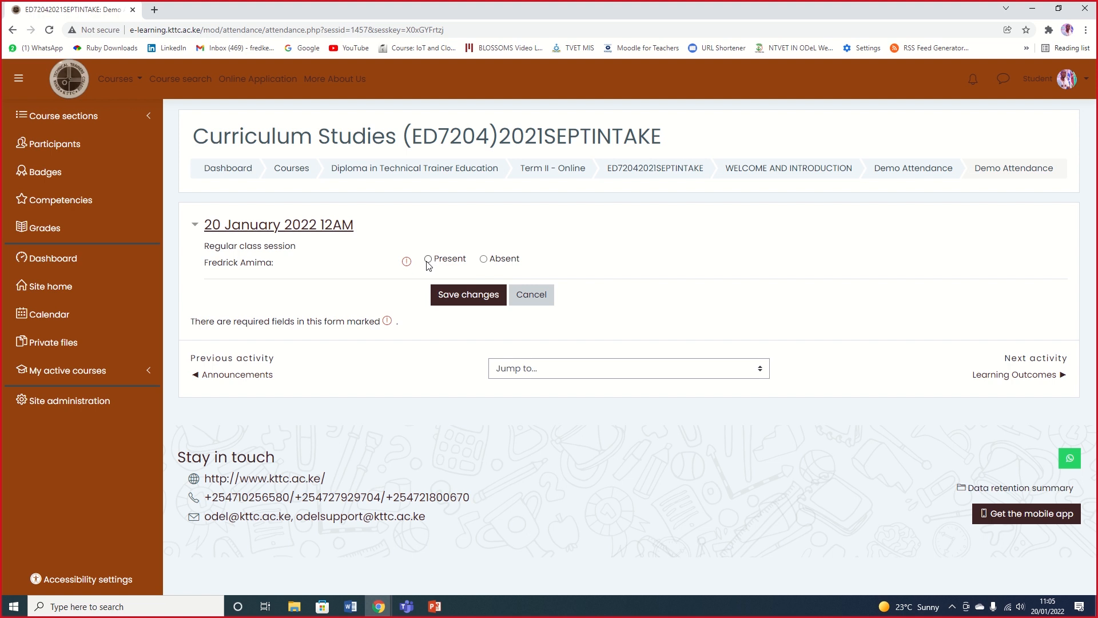
left_click(483, 259)
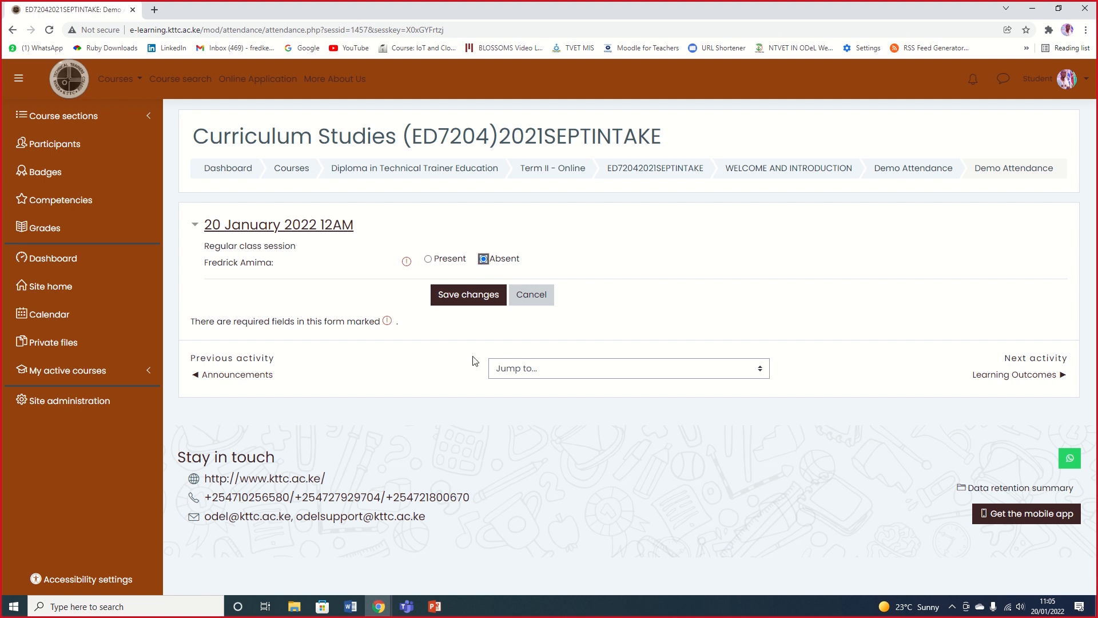
left_click(428, 258)
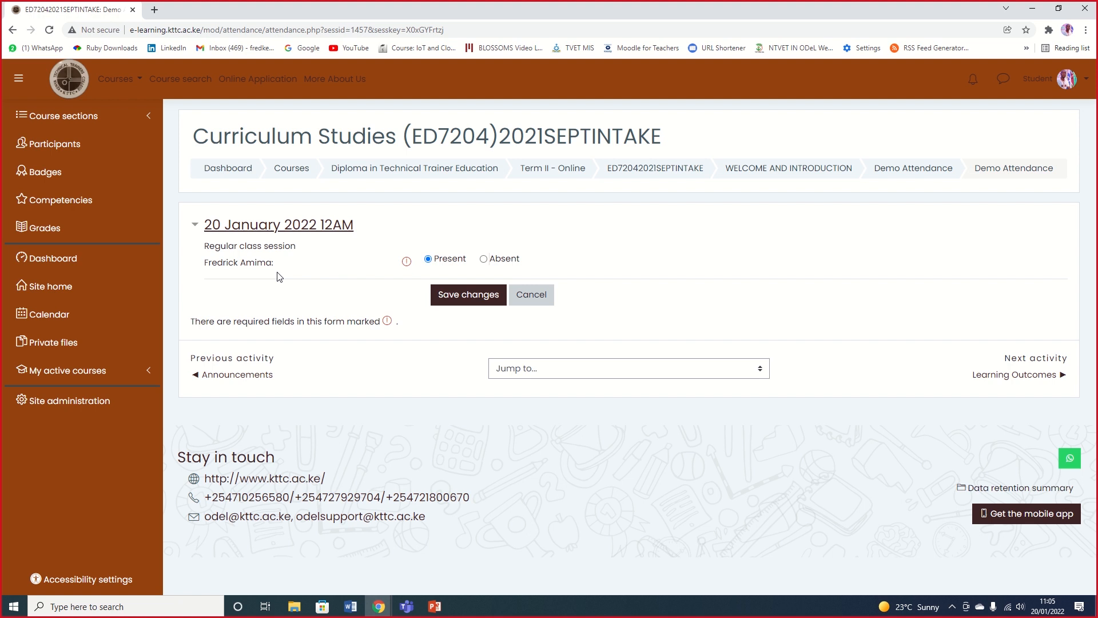
left_click(468, 294)
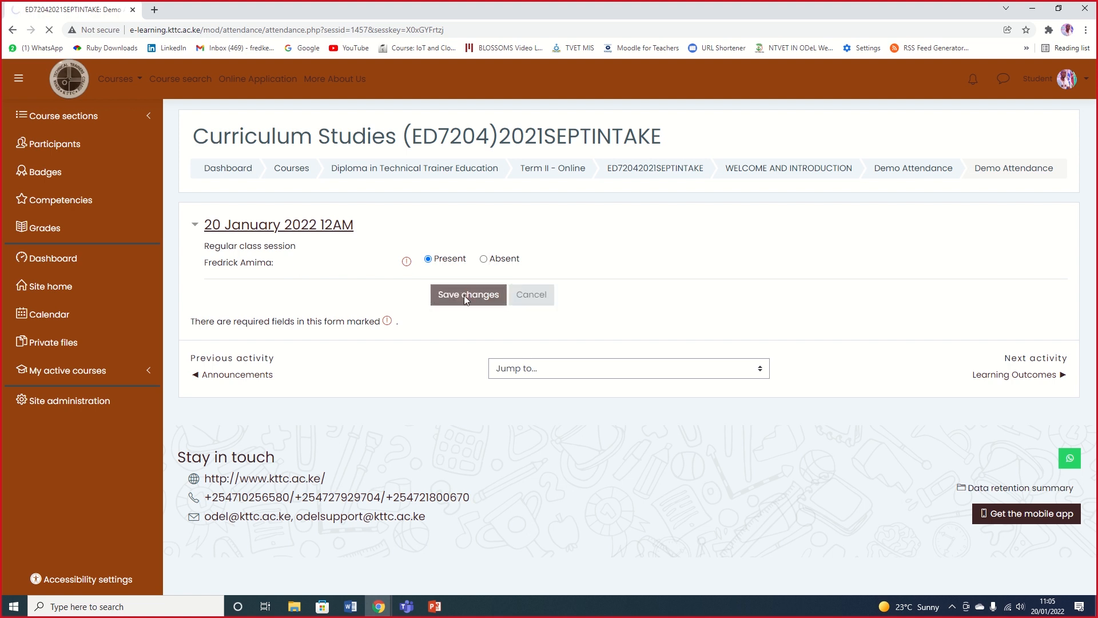
Review the report showing Present, 1/1 point, and highlight the Self-recorded remark
left_click(467, 294)
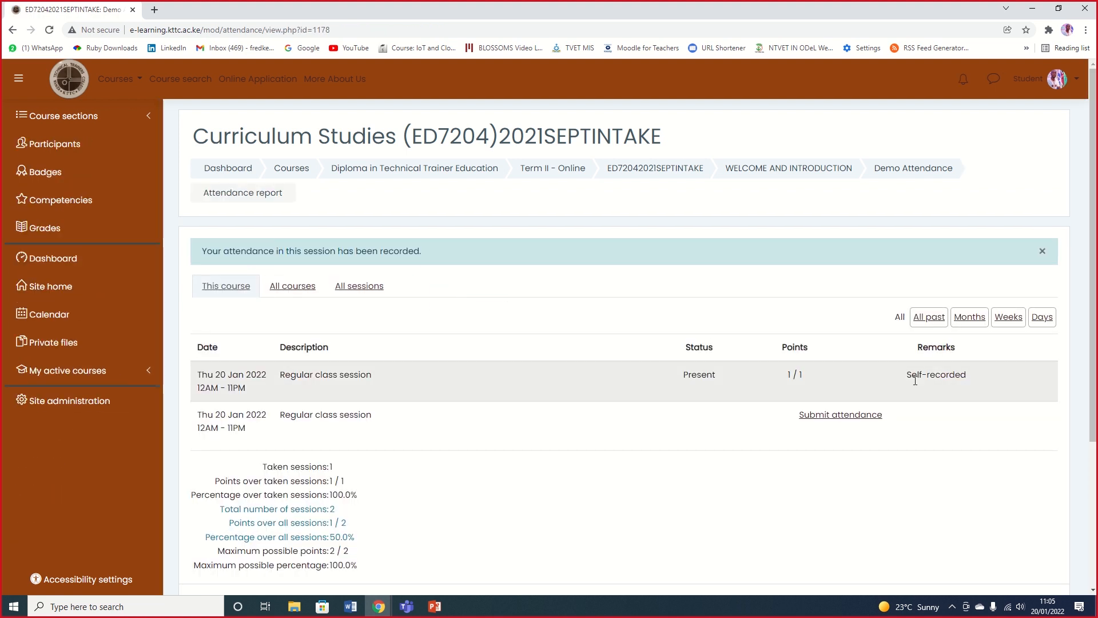
double_click(923, 374)
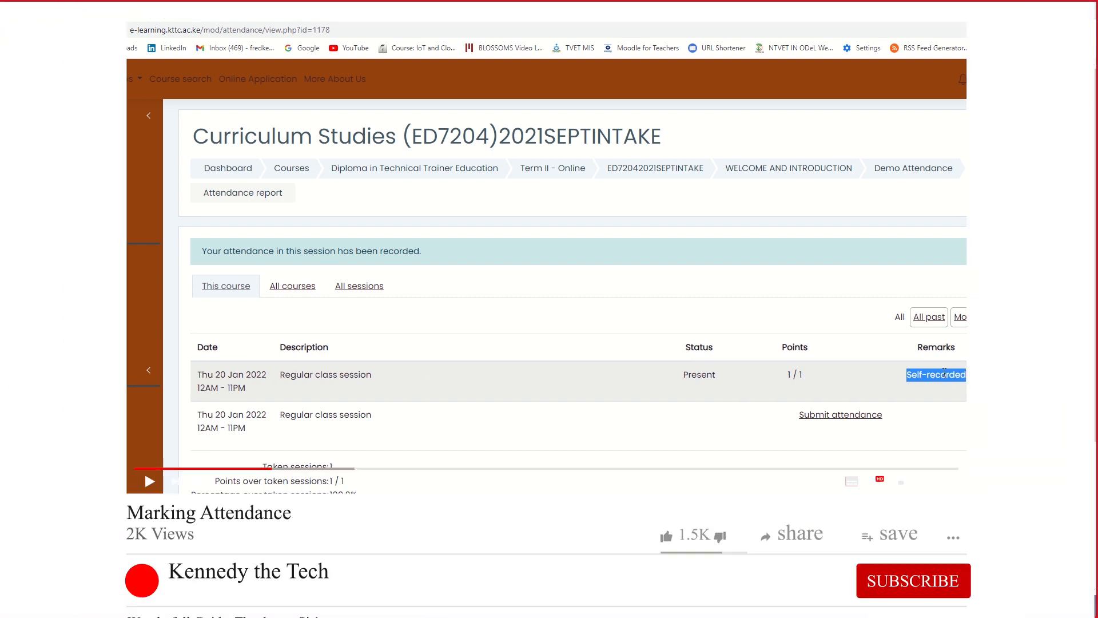
left_click(913, 579)
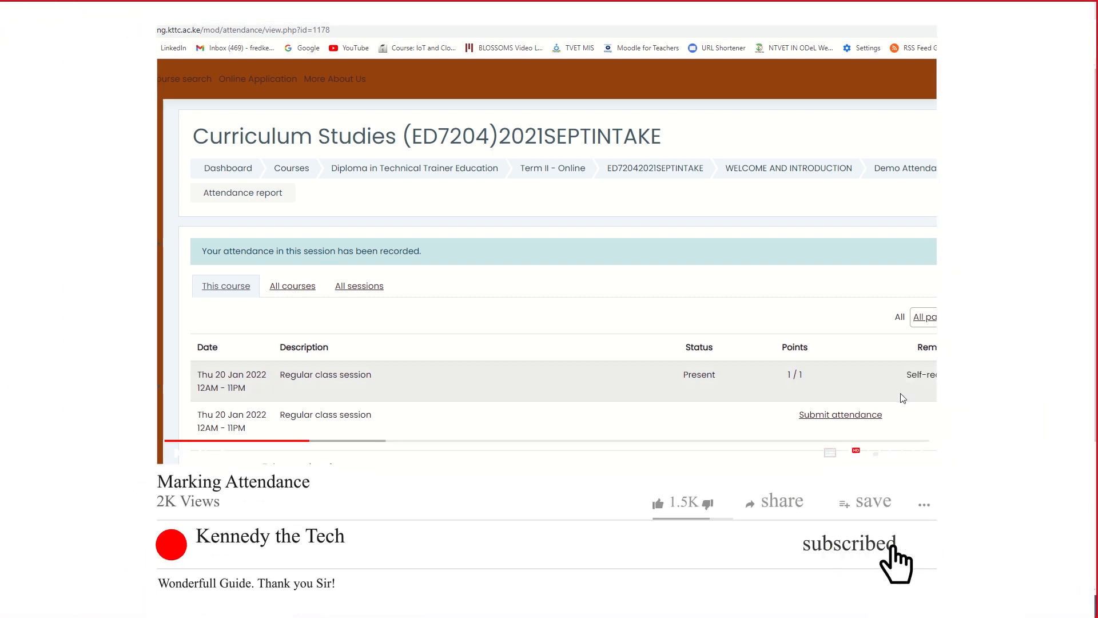